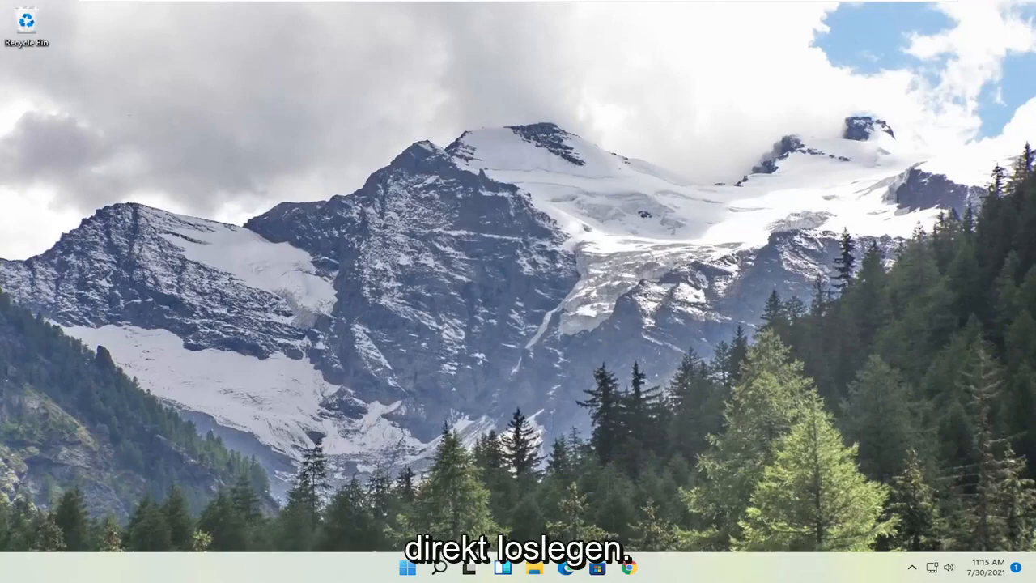
Search 'cmd' from Start and run Command Prompt as administrator, approving the UAC prompt.
left_click(401, 569)
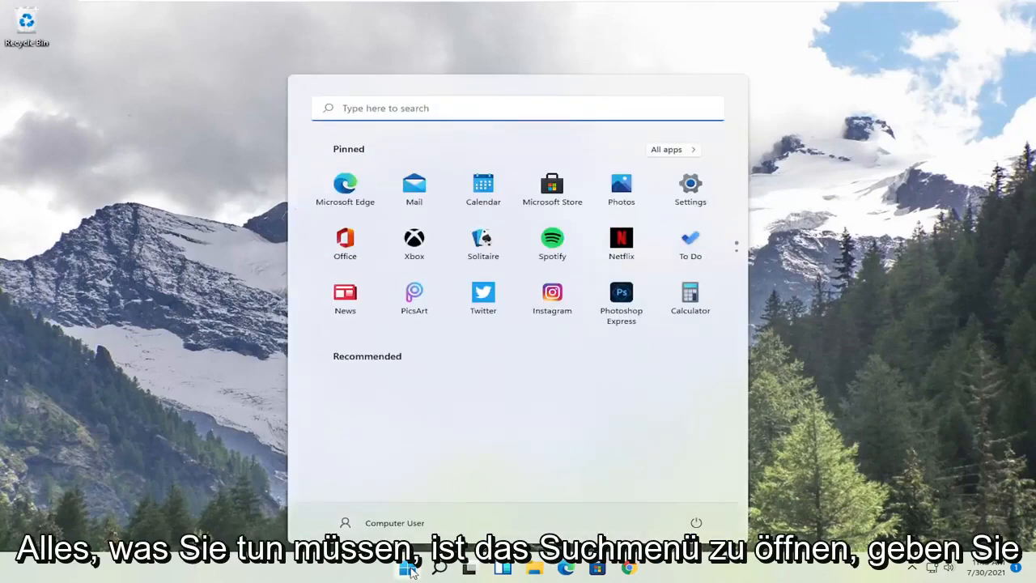
type("cmd")
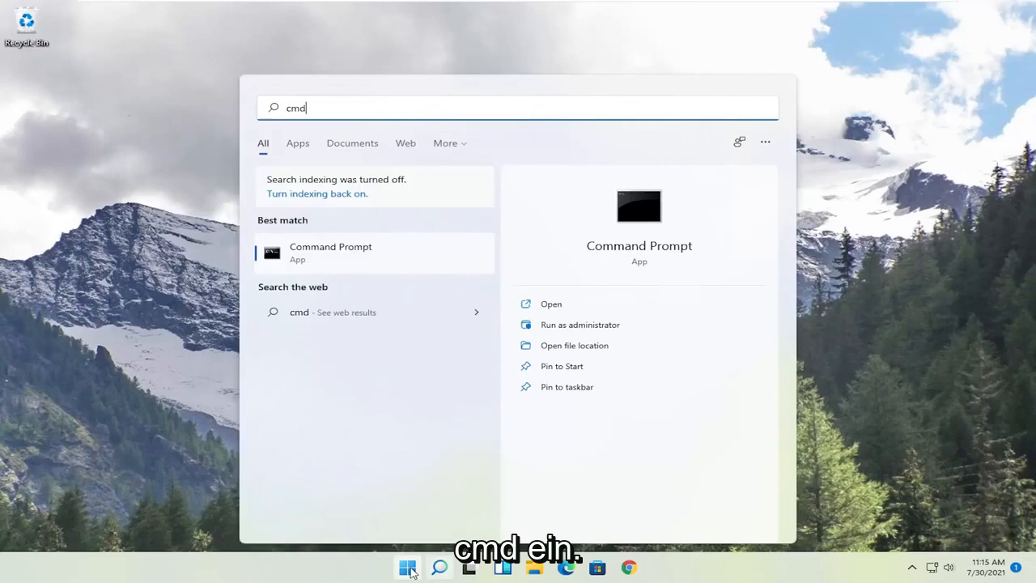
mouse_move(324, 258)
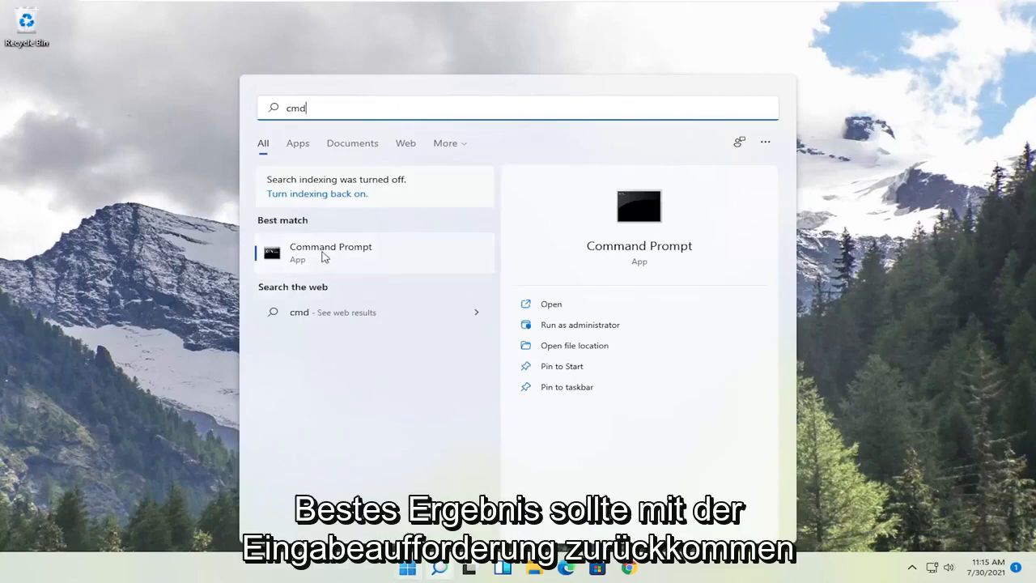
right_click(330, 252)
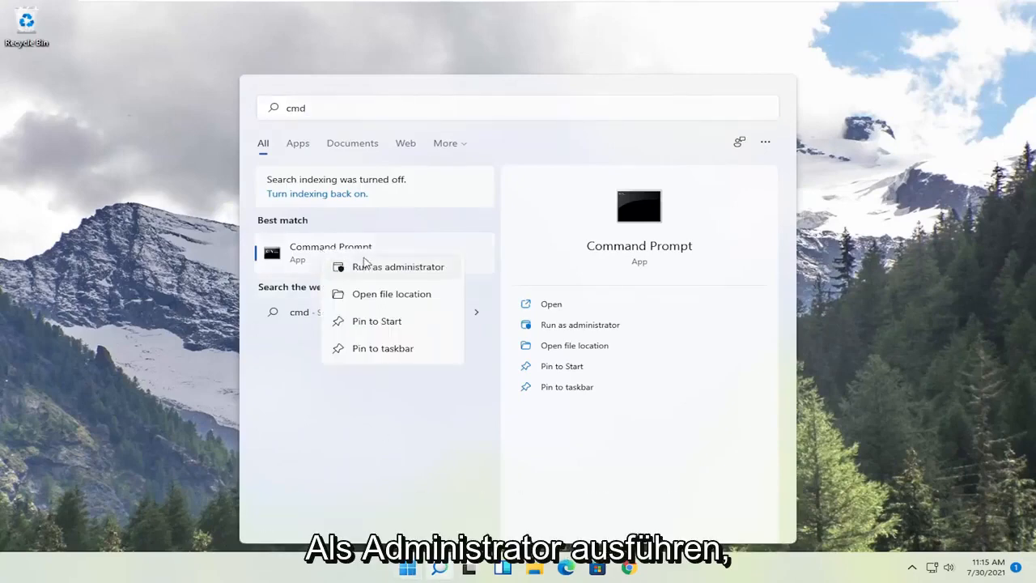
left_click(398, 266)
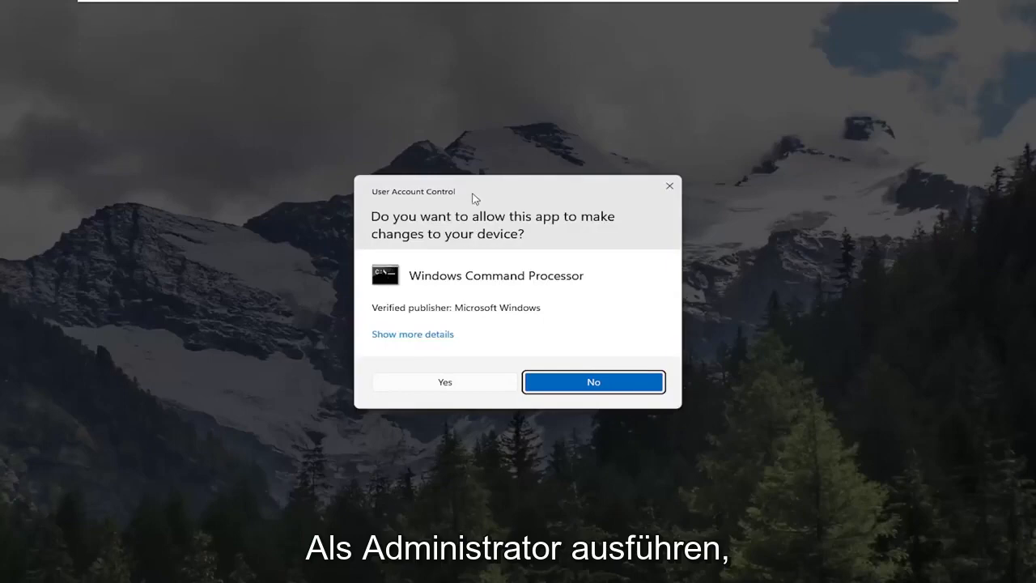
mouse_move(447, 391)
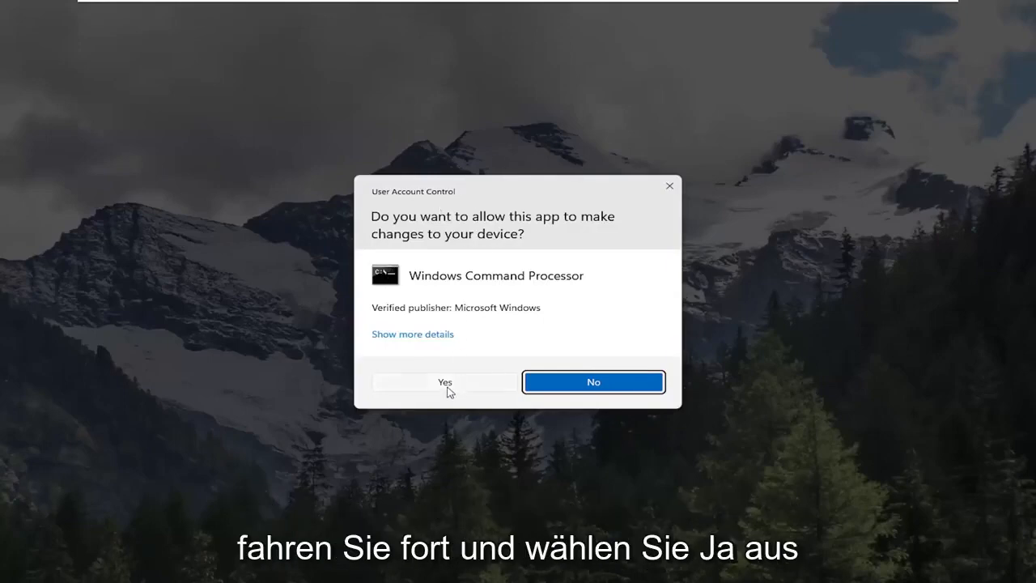
left_click(446, 382)
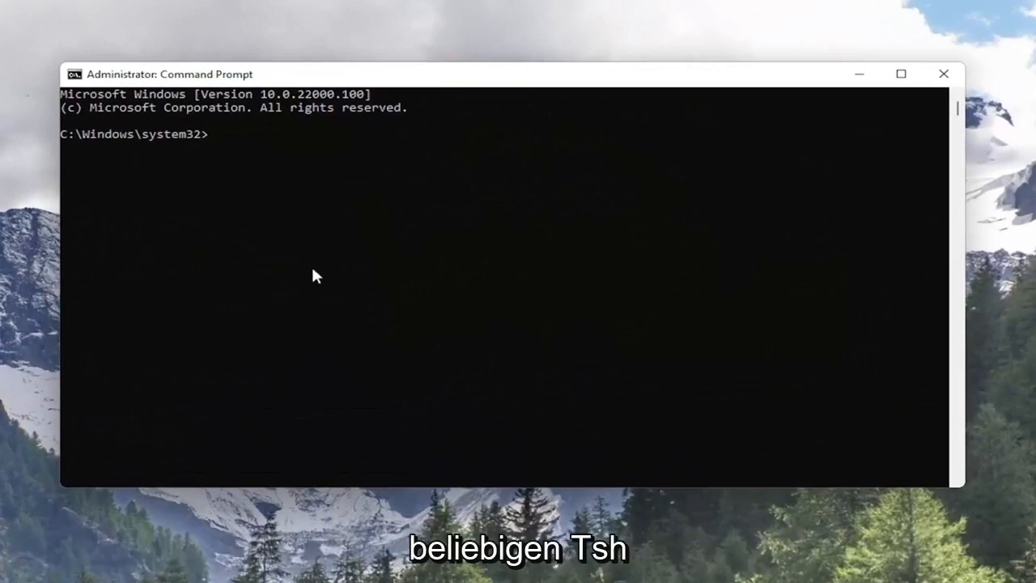
Run 'netsh winsock reset' to reset the Winsock catalog.
type("netsh winsock reset")
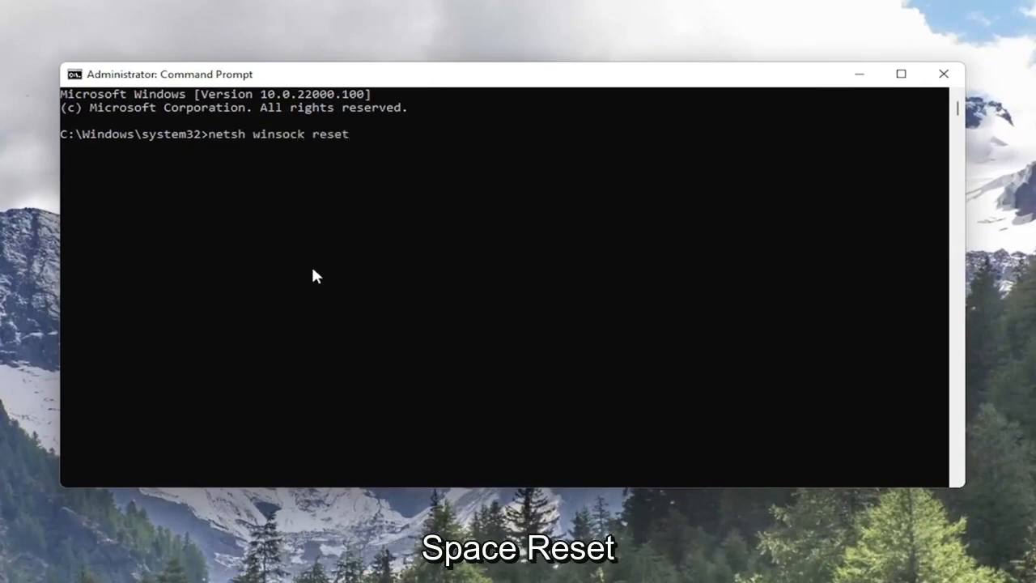
mouse_move(251, 136)
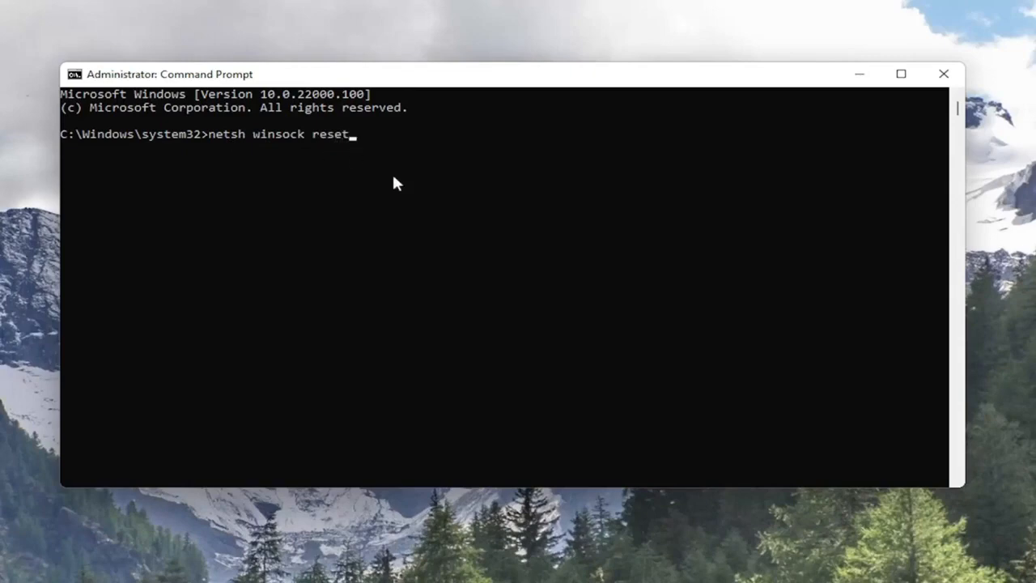
key("Enter")
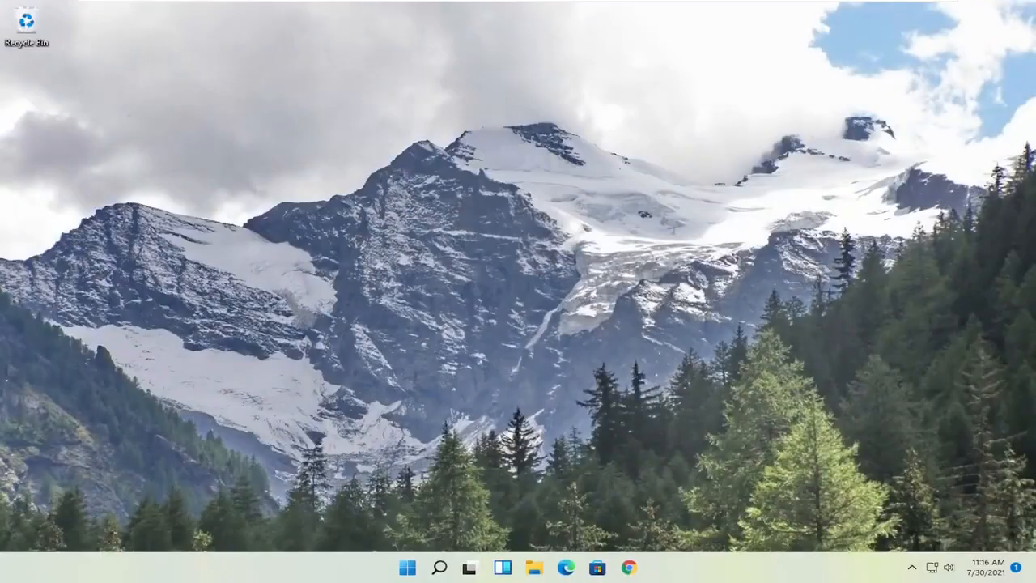
mouse_move(492, 381)
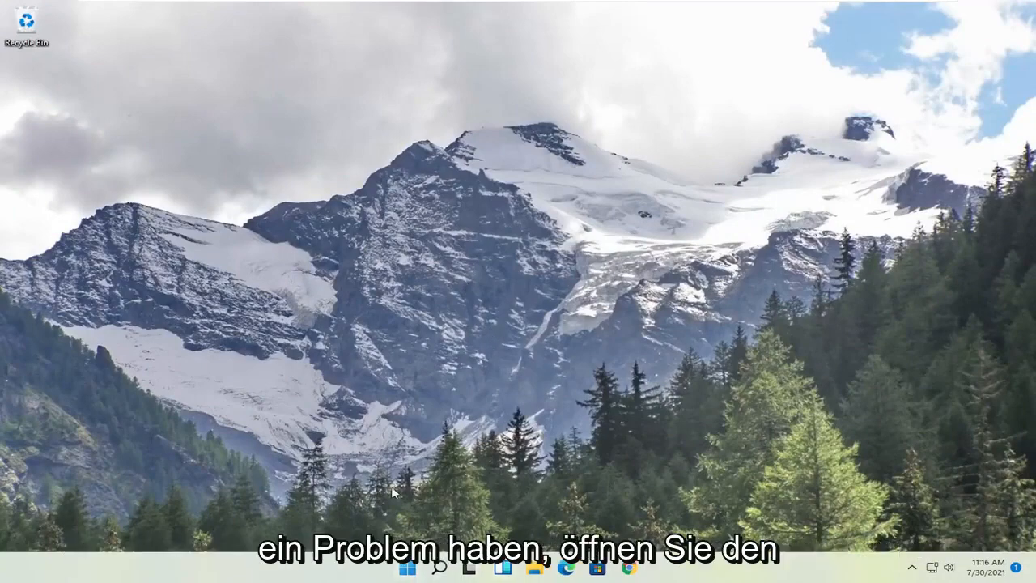
Uninstall the Intel(R) 82574L Gigabit Network Connection adapter in Device Manager.
left_click(408, 568)
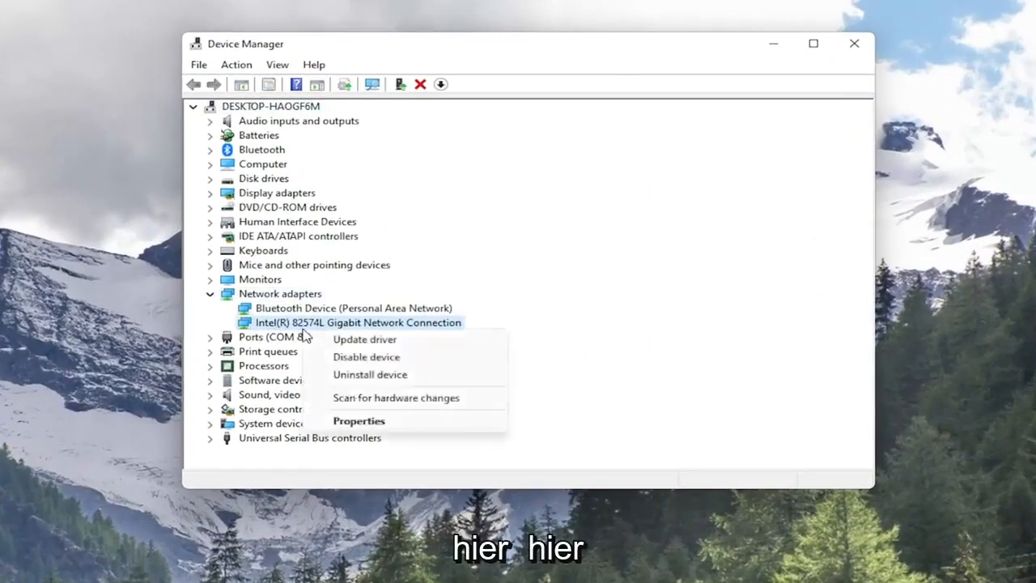
left_click(369, 375)
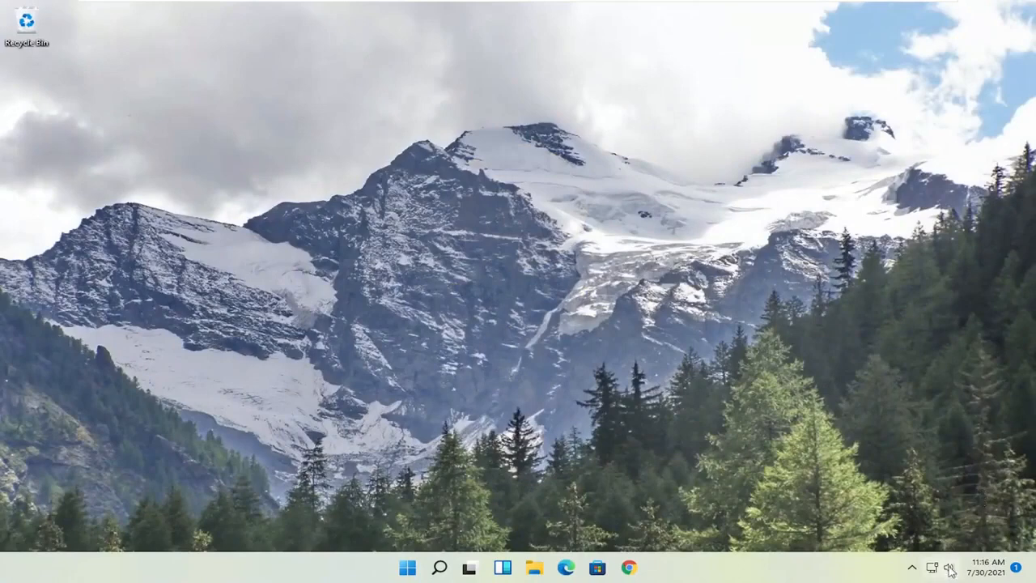
Search 'settings' from Start and launch the Settings app.
left_click(948, 566)
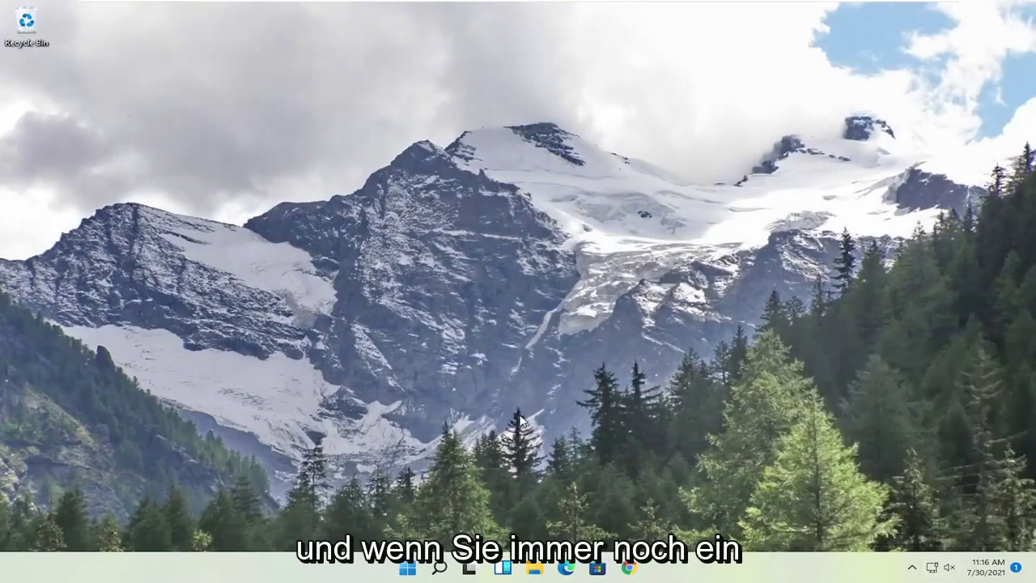
mouse_move(573, 346)
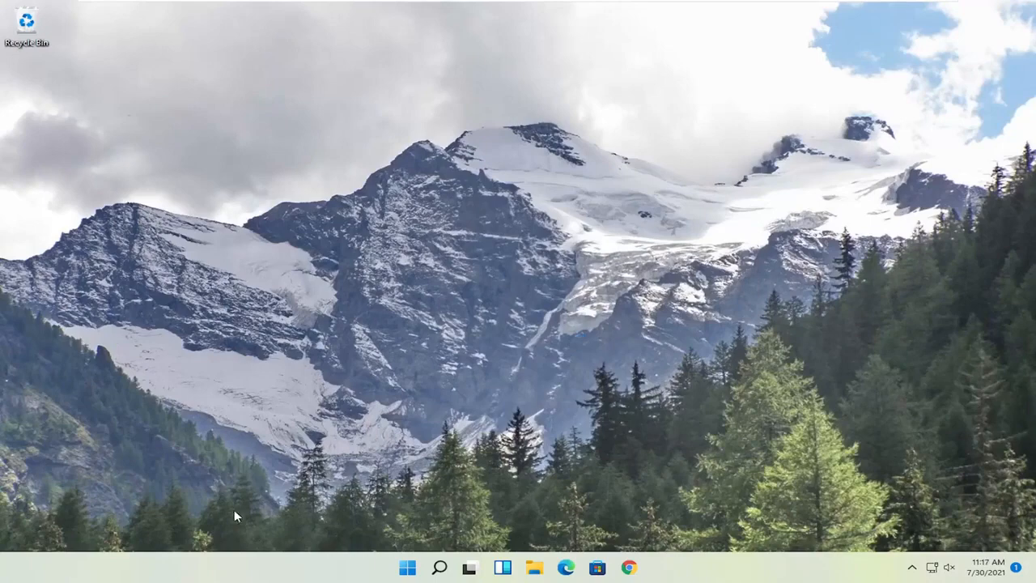
left_click(407, 566)
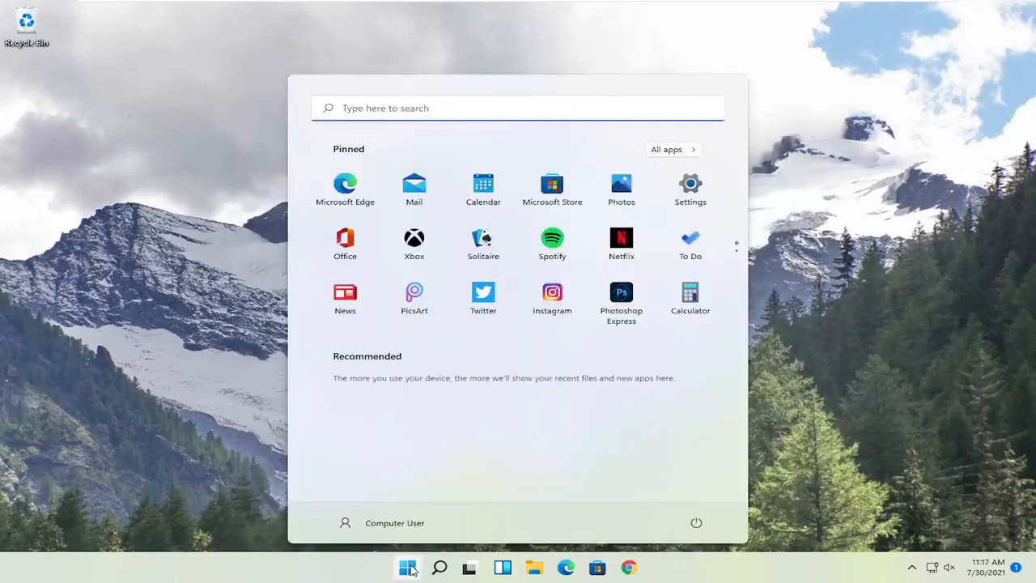
type("settings")
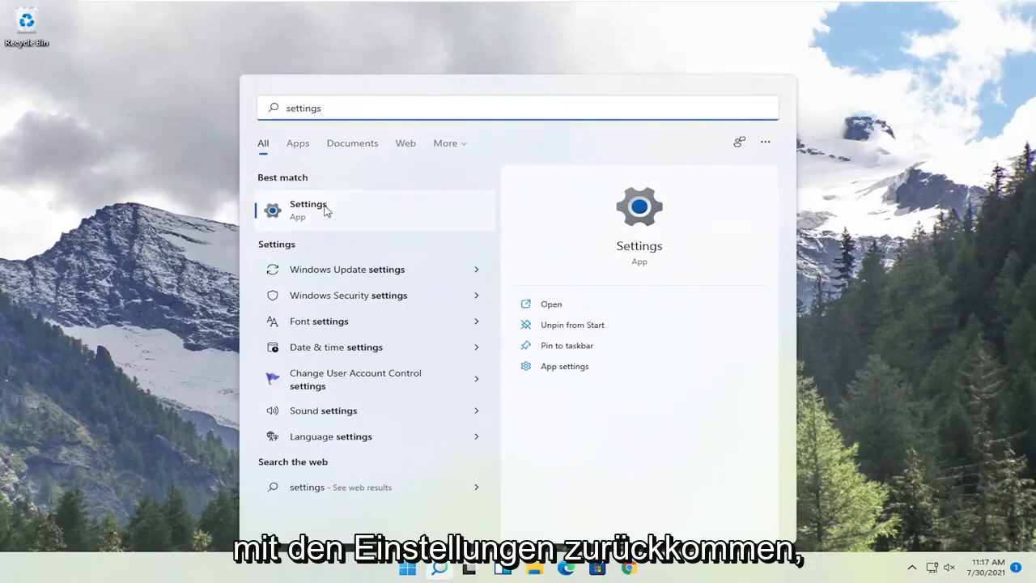
left_click(309, 209)
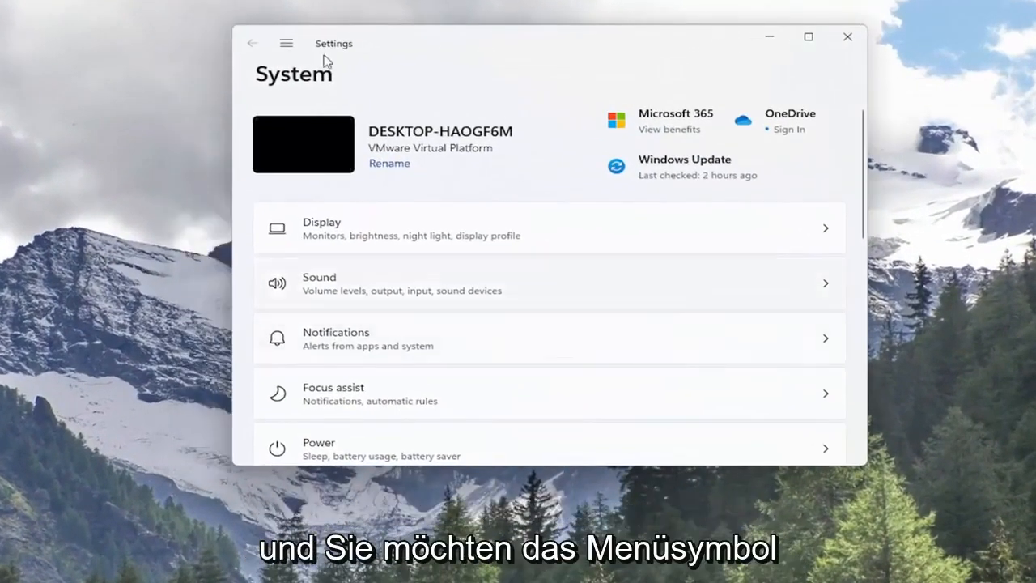
Navigate Settings to Network & internet, Advanced network settings, Network reset.
left_click(285, 42)
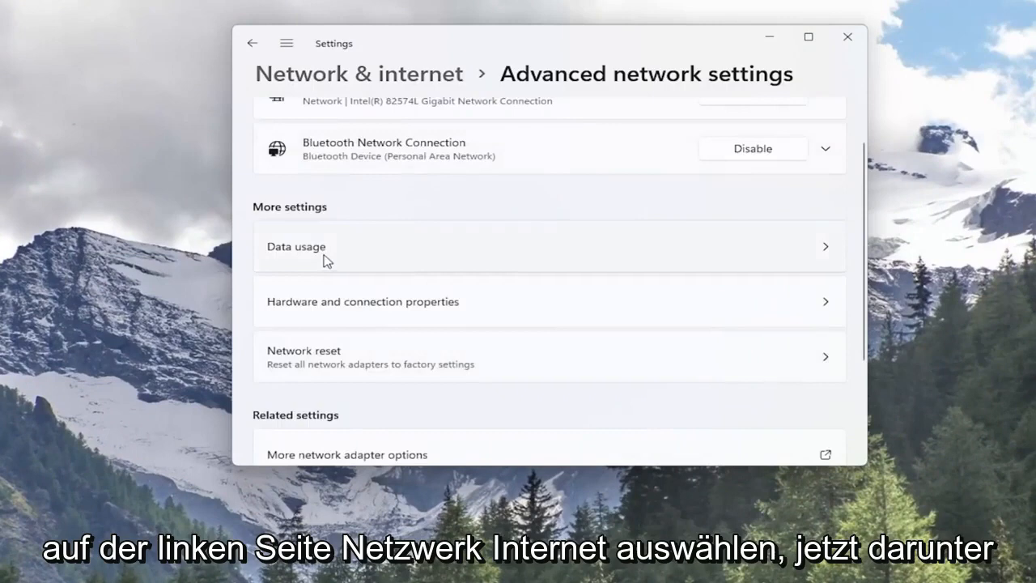
mouse_move(337, 370)
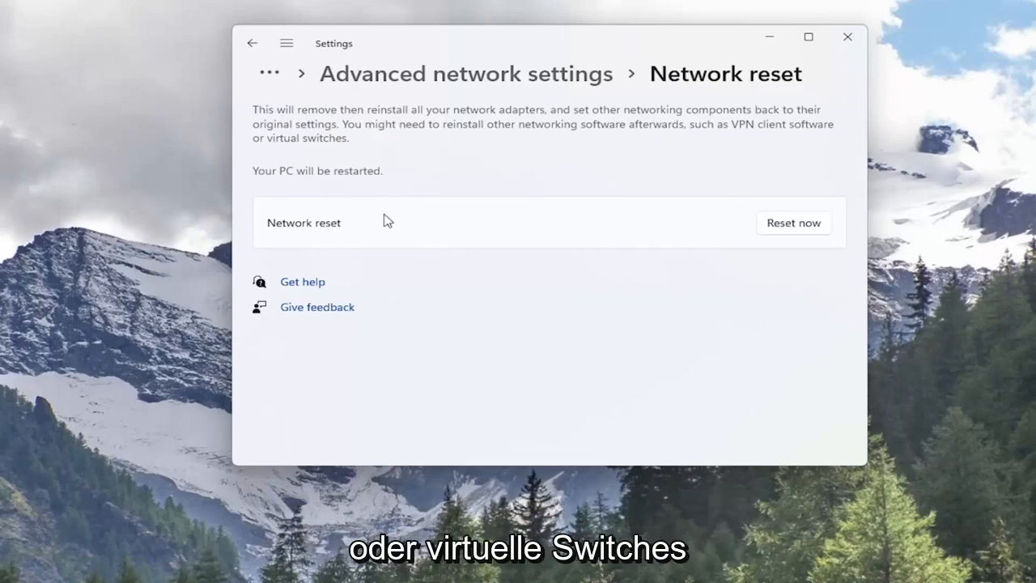
mouse_move(365, 191)
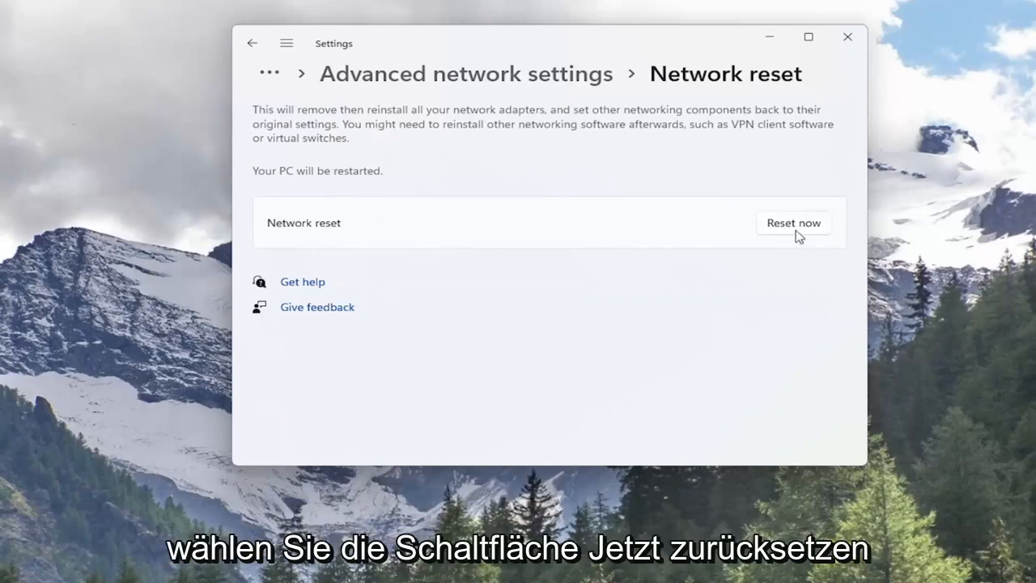
Reset all network adapters with Reset now, confirm Yes, and dismiss the sign-out notice.
left_click(793, 224)
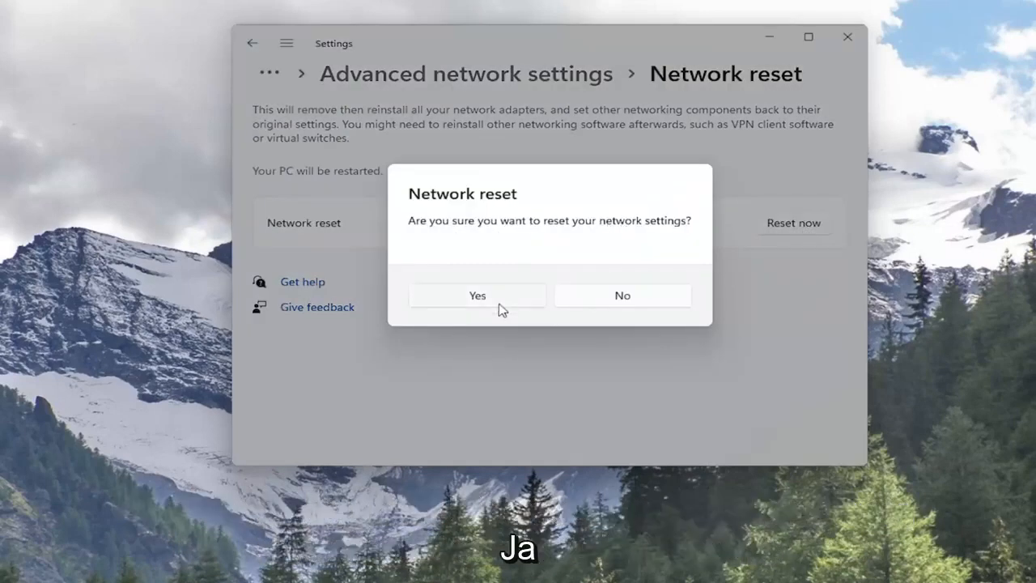
left_click(476, 294)
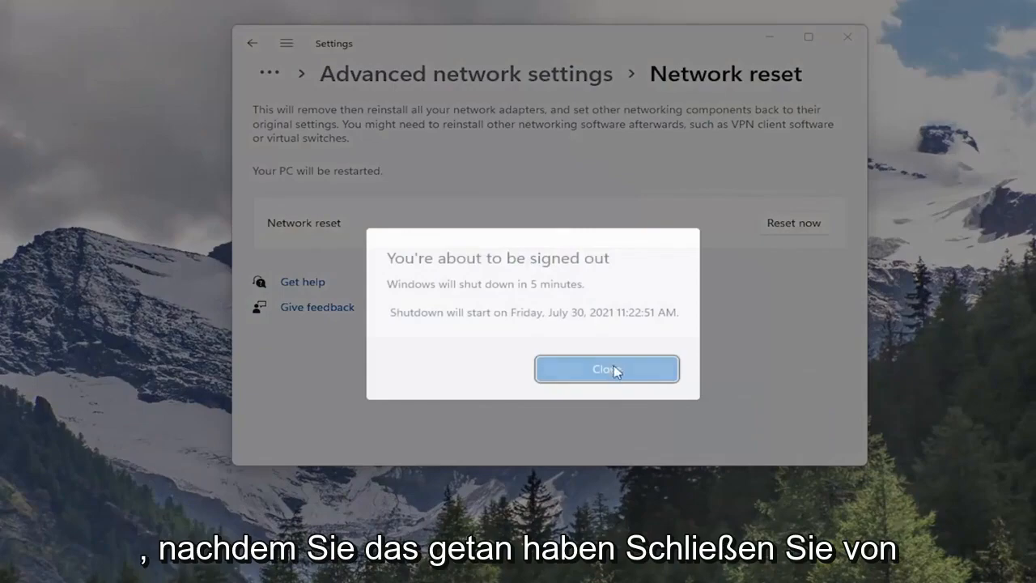
left_click(606, 369)
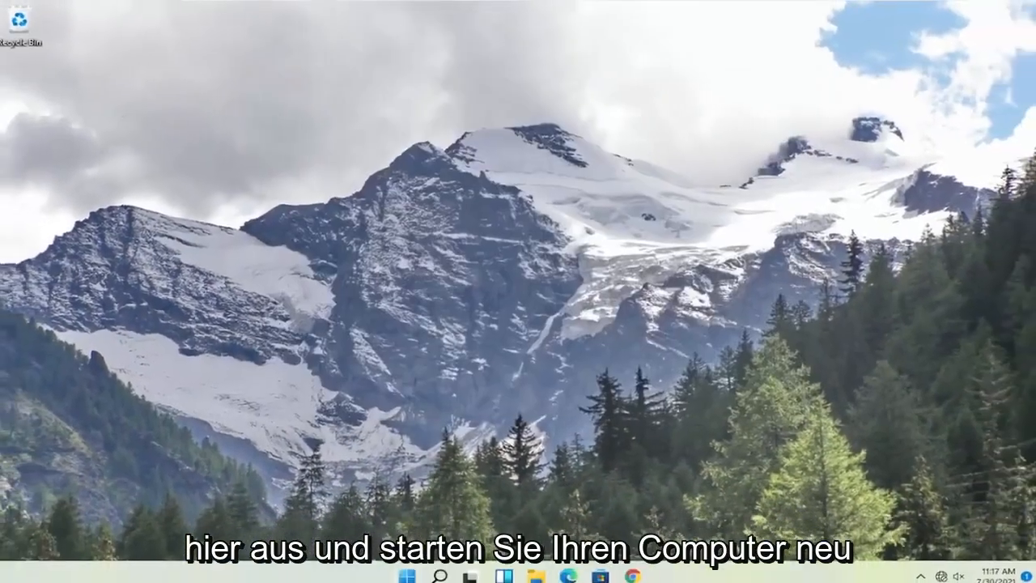